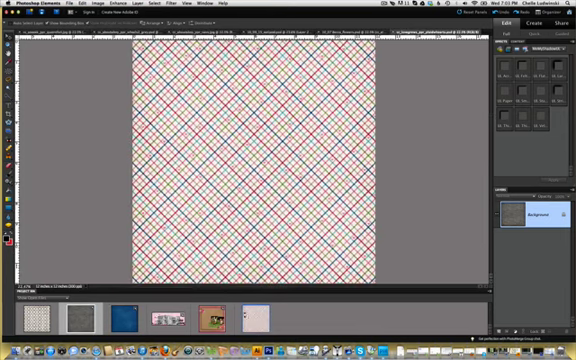
Save the red and blue plaid pattern as a Photoshop (PSD) texture file.
{"action": "left_click", "coordinate": [252, 318]}
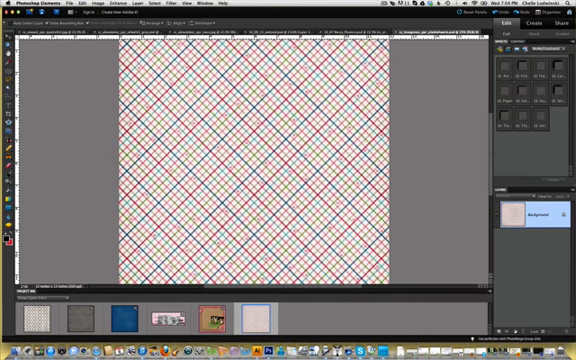
{"action": "left_click", "coordinate": [36, 10]}
{"action": "type", "text": "plaid_4_emboss.psd"}
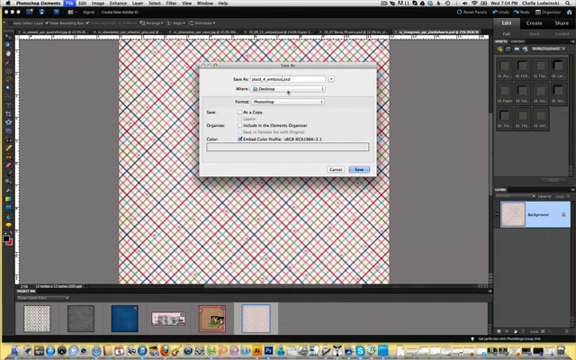
{"action": "left_click", "coordinate": [348, 166]}
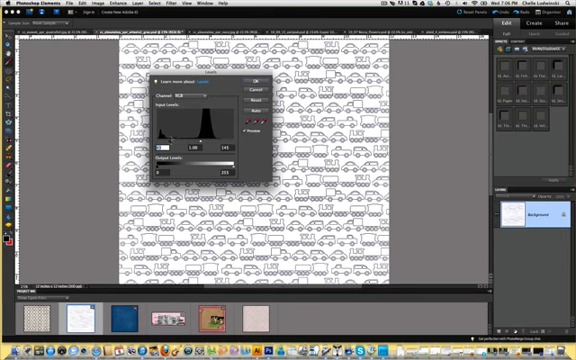
Confirm the Levels adjustment on the black-and-white cars pattern.
{"action": "left_click", "coordinate": [252, 80]}
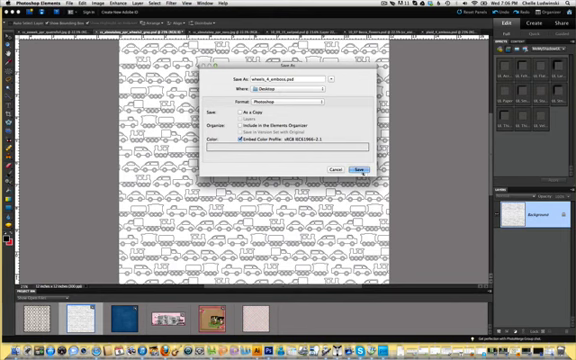
Save the cars pattern as a PSD texture and select the blue paper in the Photo Bin.
{"action": "left_click", "coordinate": [360, 166]}
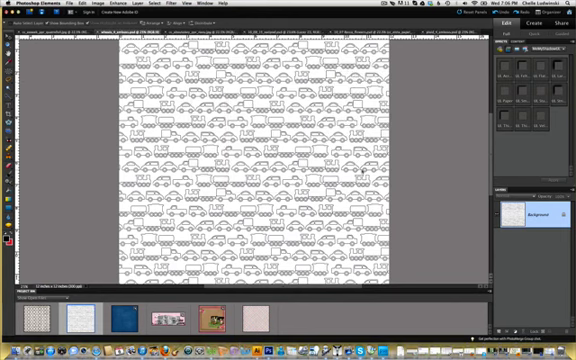
{"action": "left_click", "coordinate": [118, 316]}
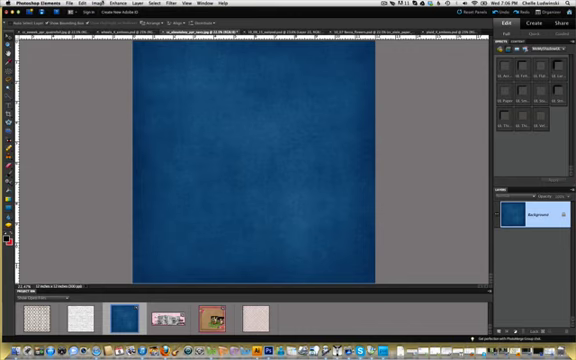
Start the Texturizer filter on the blue paper from Filter > Texture.
{"action": "left_click", "coordinate": [172, 4]}
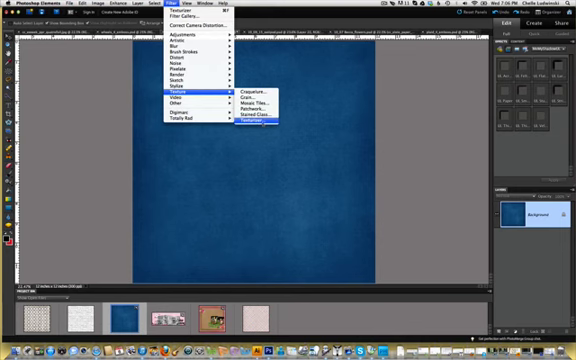
{"action": "left_click", "coordinate": [264, 128]}
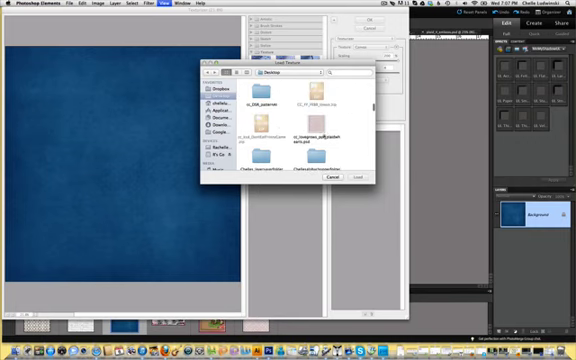
Load the plaid PSD as a custom texture and preview it on the blue paper.
{"action": "left_click", "coordinate": [360, 176]}
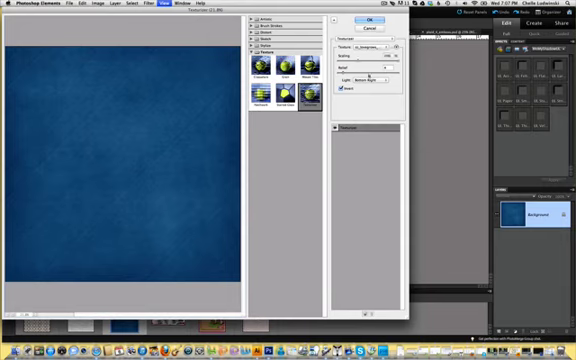
{"action": "left_click", "coordinate": [388, 78]}
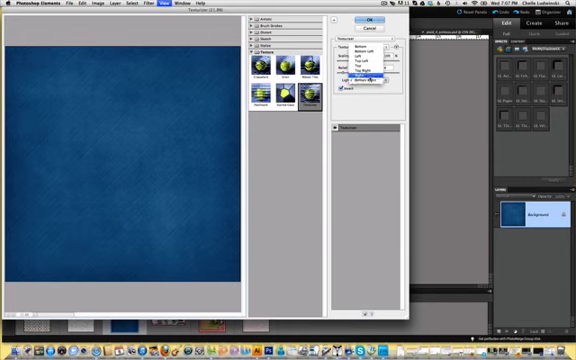
{"action": "left_click", "coordinate": [364, 78]}
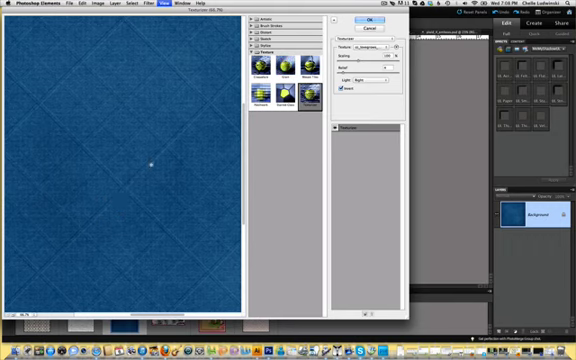
{"action": "mouse_move", "coordinate": [222, 144]}
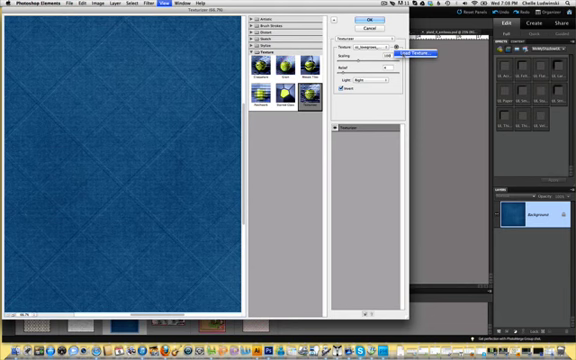
Load the cars PSD texture in place of the plaid for the preview.
{"action": "left_click", "coordinate": [412, 52]}
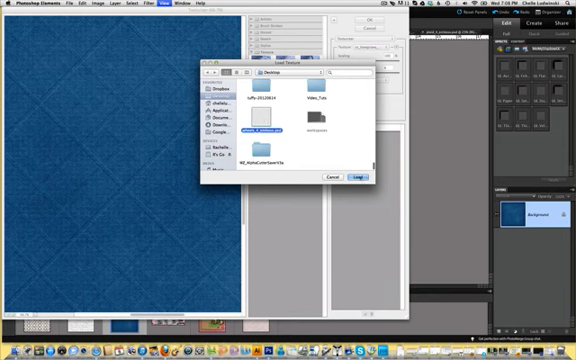
{"action": "left_click", "coordinate": [376, 176]}
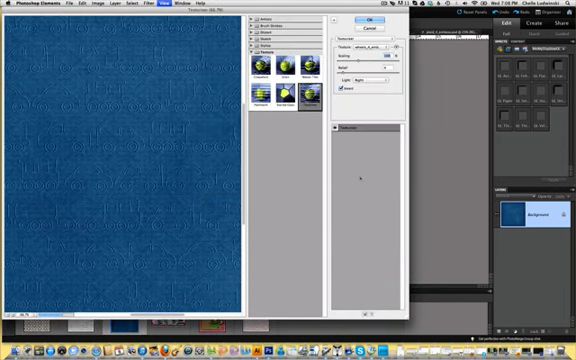
{"action": "mouse_move", "coordinate": [184, 124]}
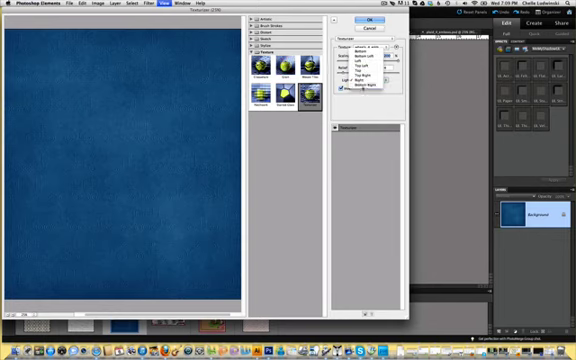
Adjust the texture settings and apply the cars texture to the blue paper.
{"action": "left_click", "coordinate": [372, 80]}
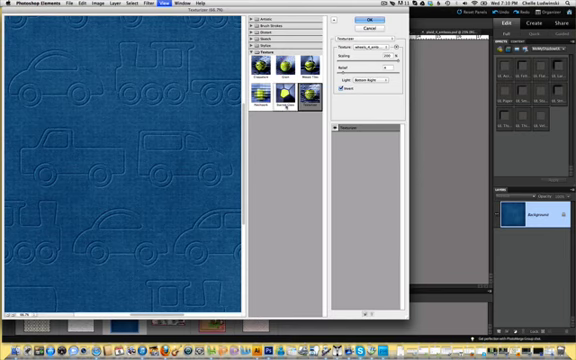
{"action": "left_click", "coordinate": [366, 24]}
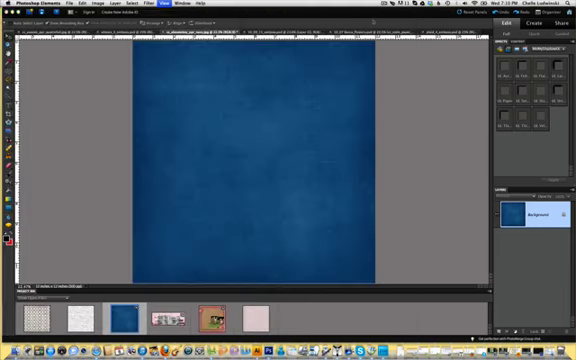